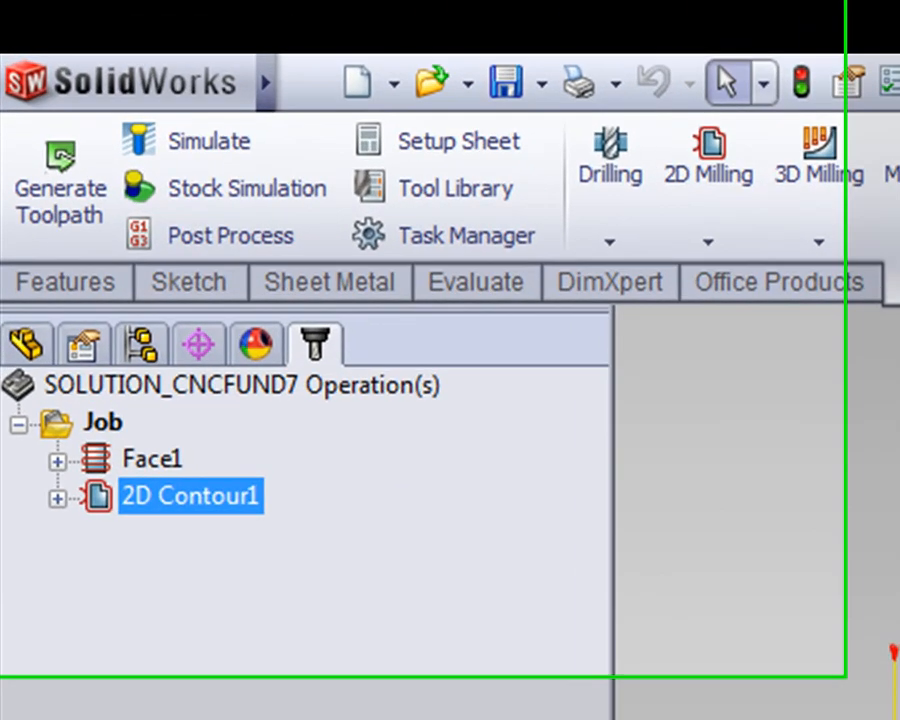
mouse_move(150, 370)
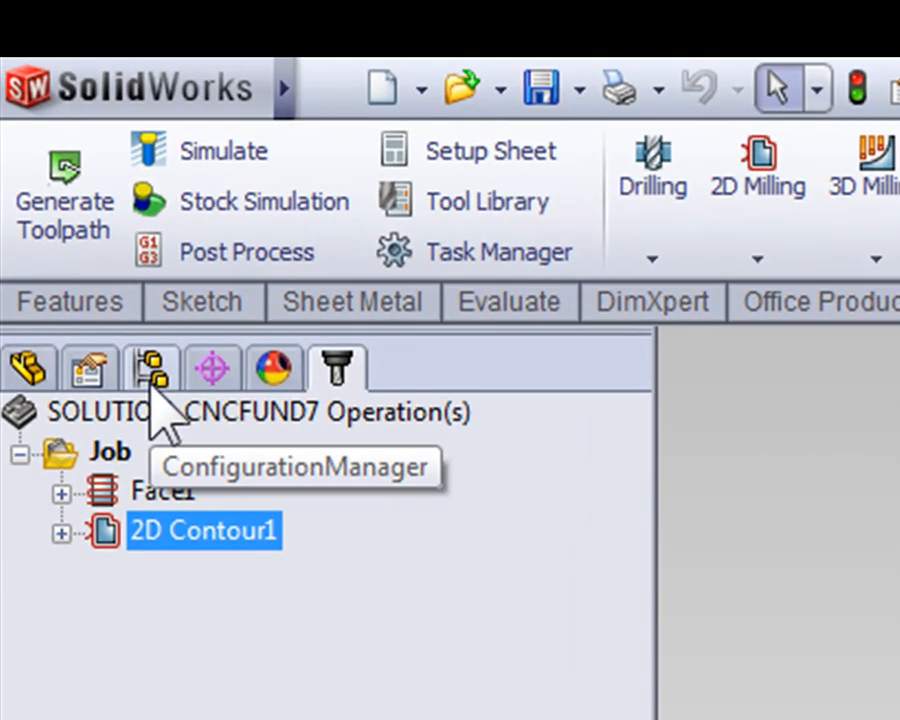
Show the part's configurations, confirming W Bottom Cut is active.
left_click(150, 367)
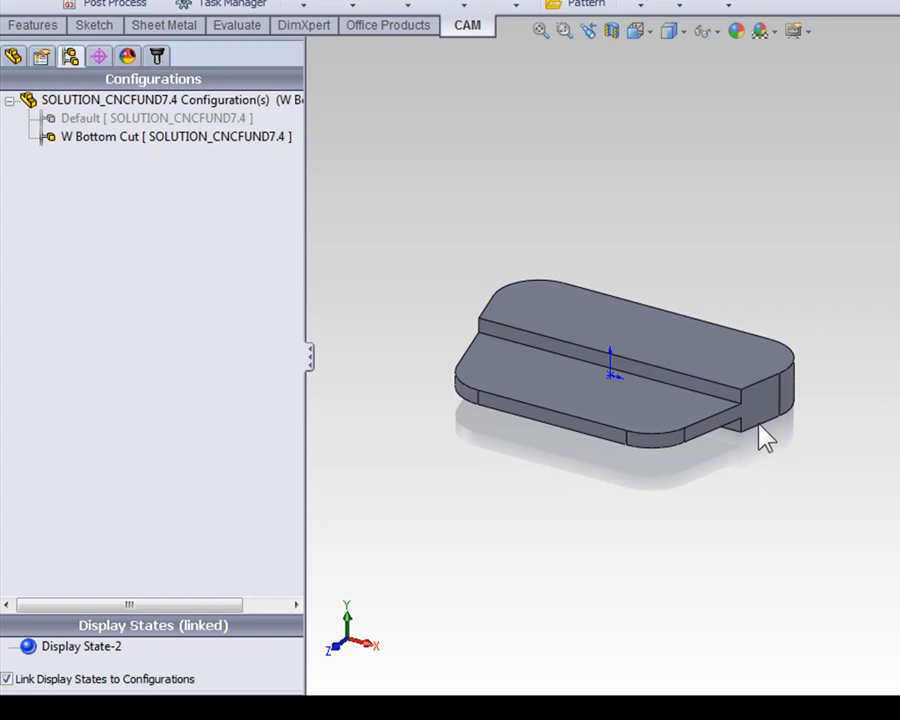
mouse_move(157, 56)
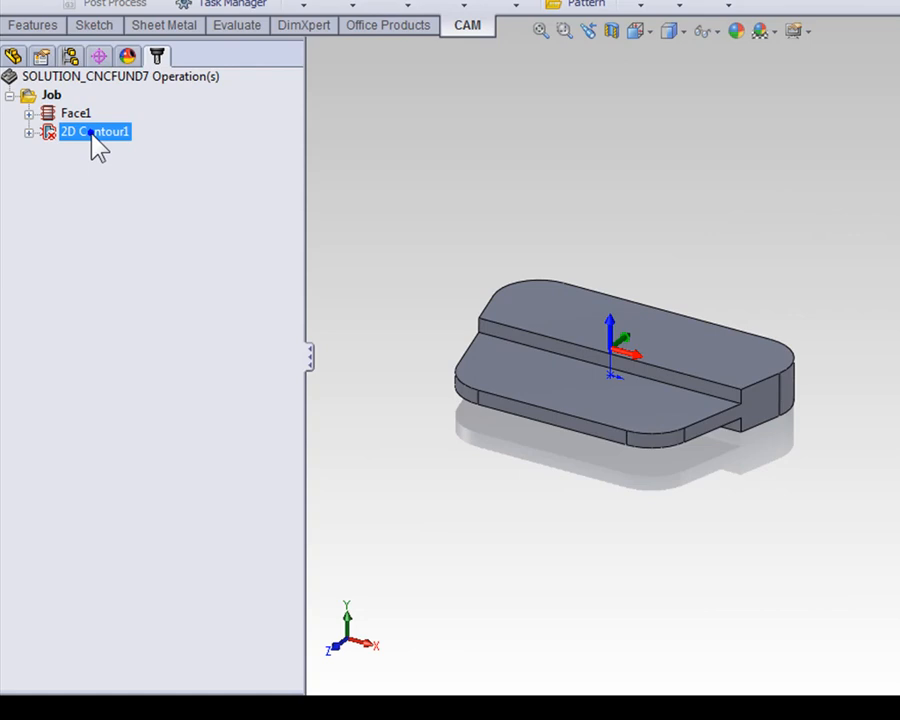
Edit 2D Contour1, accepting removal of its invalid contour geometry.
right_click(95, 131)
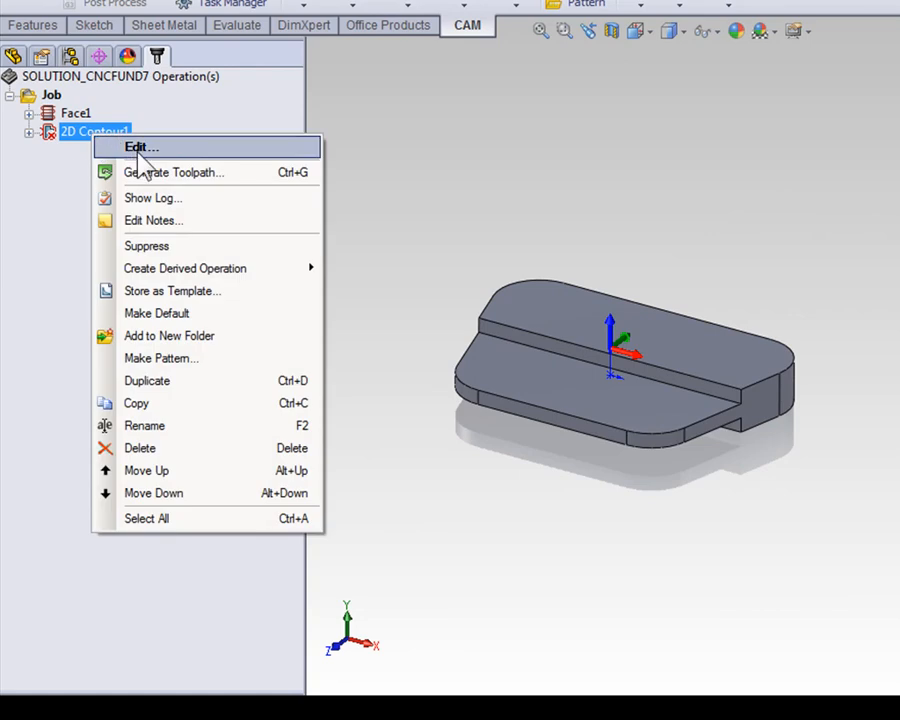
left_click(140, 147)
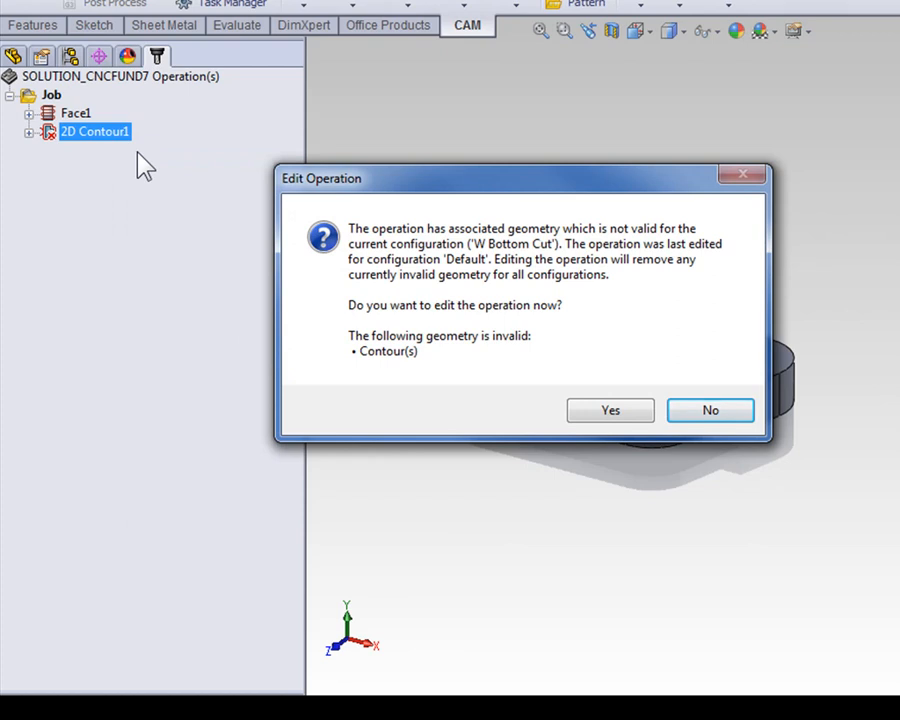
mouse_move(537, 342)
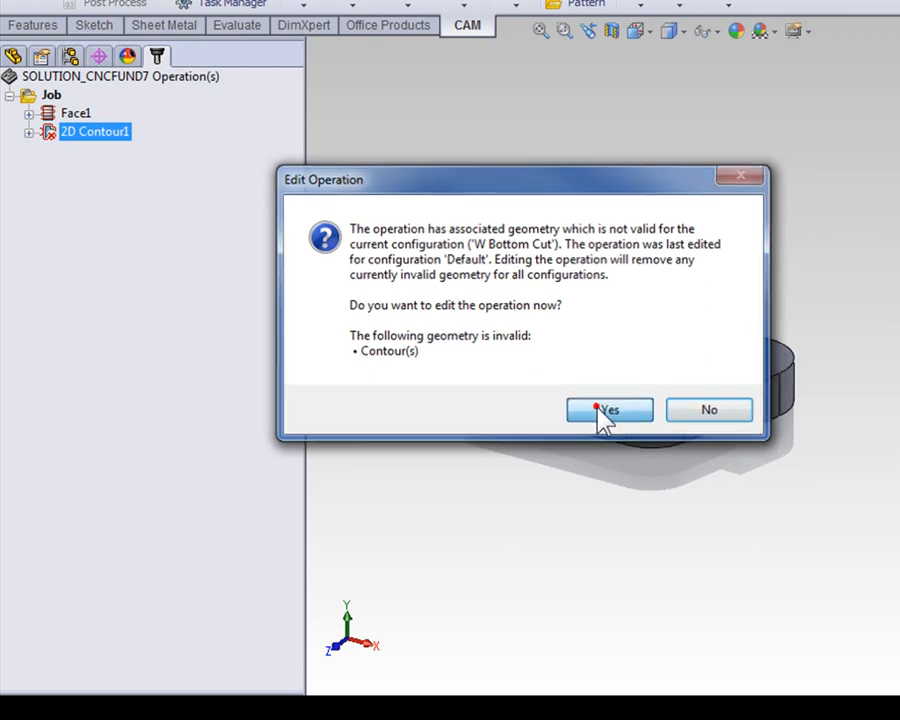
left_click(609, 410)
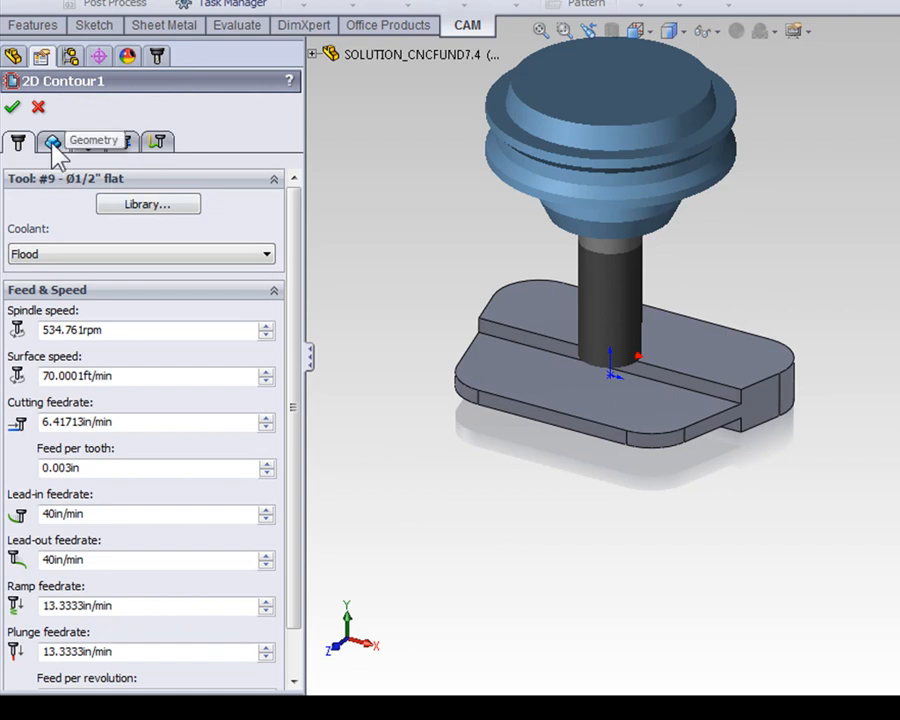
On the Geometry tab, pick Sketch2 under Boss-Extrude2 as the contour and reverse its direction.
left_click(52, 141)
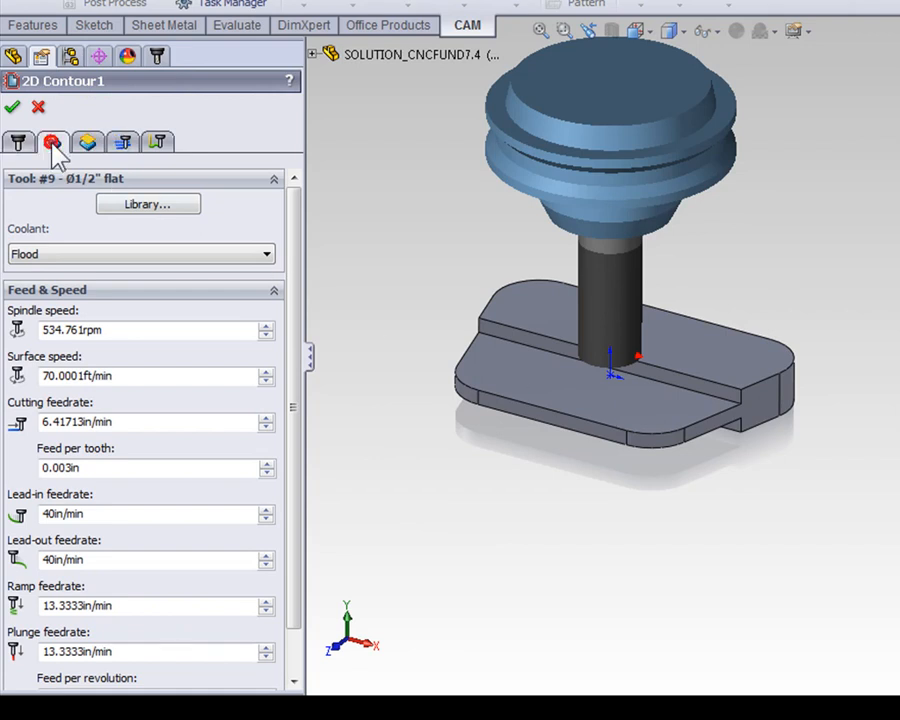
left_click(53, 142)
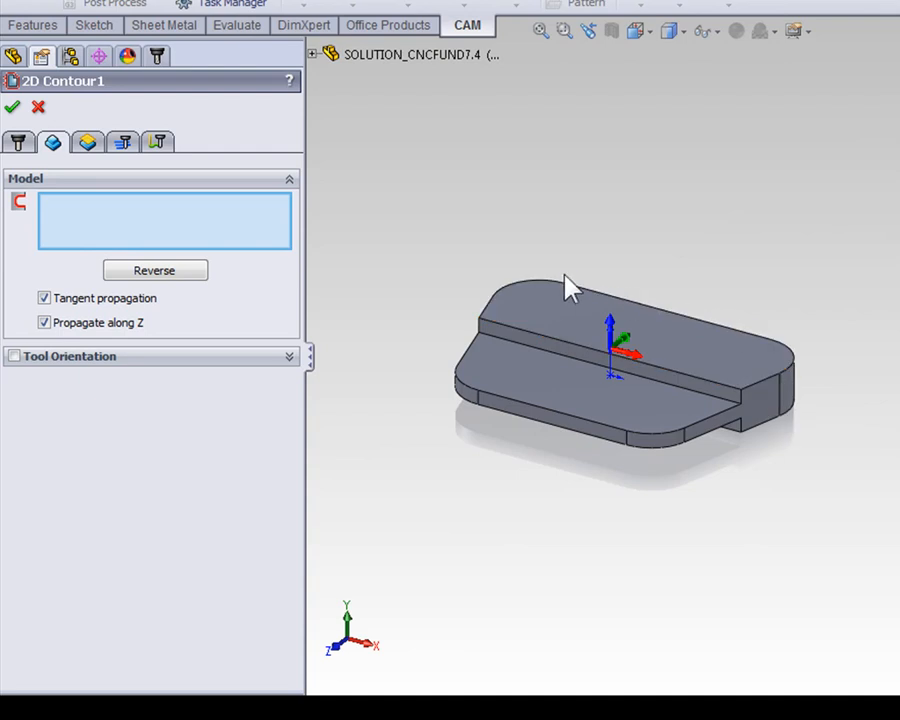
mouse_move(320, 75)
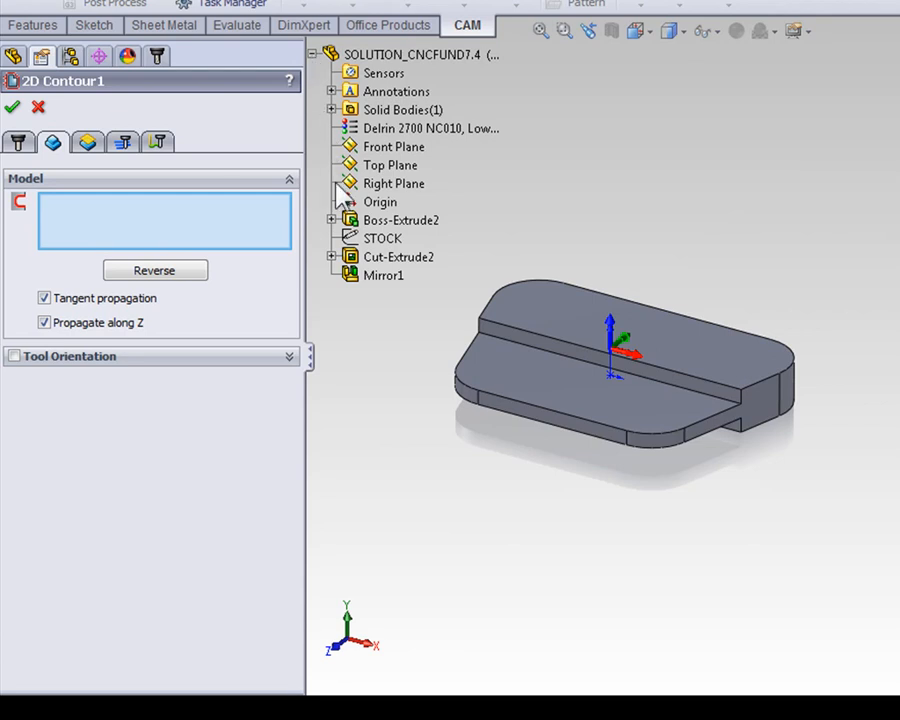
left_click(333, 220)
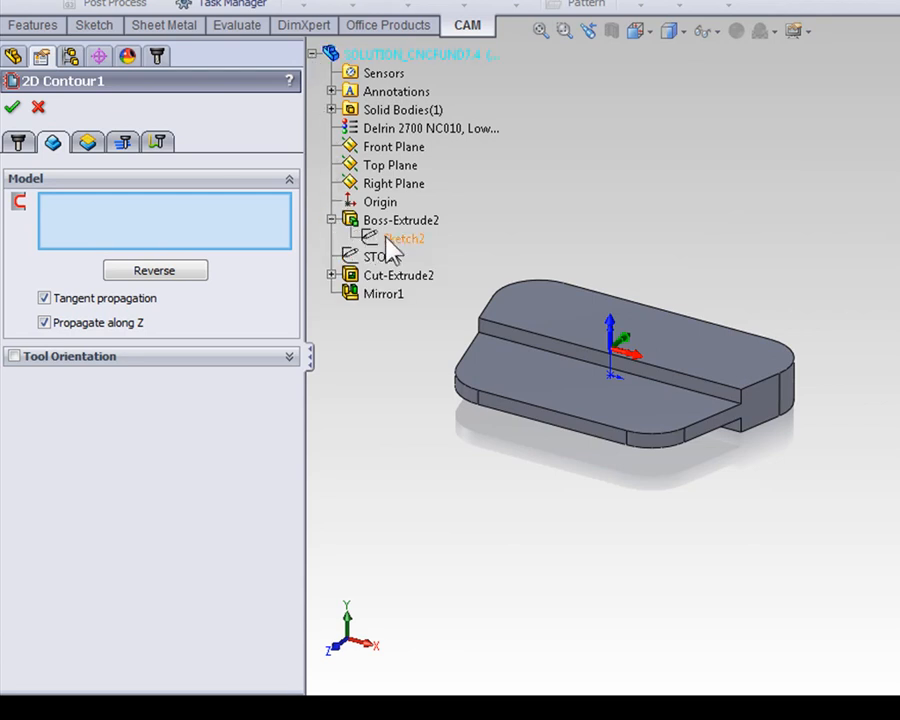
left_click(400, 238)
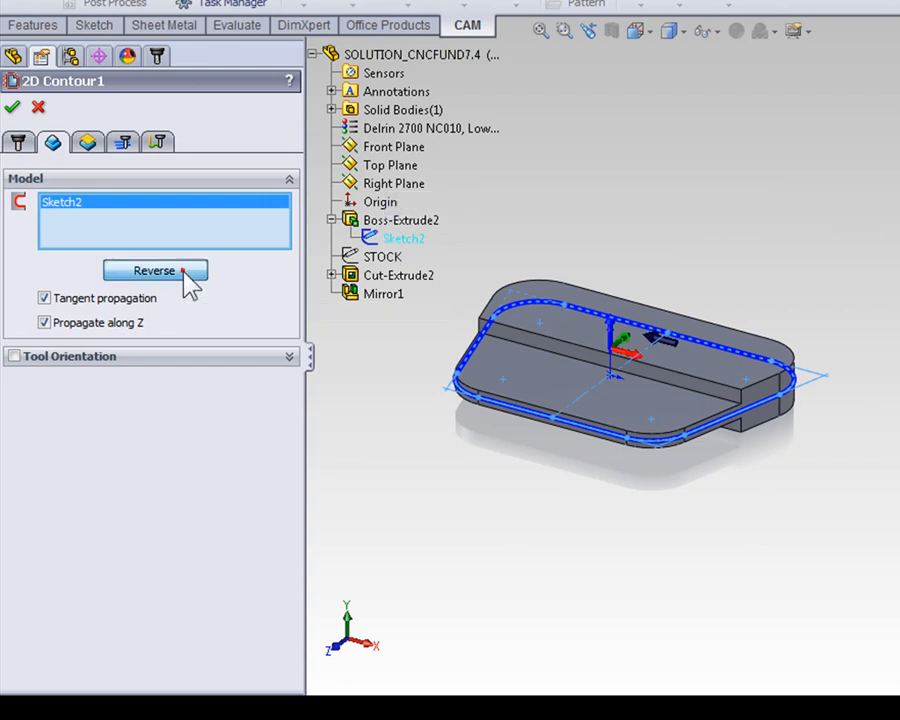
left_click(155, 271)
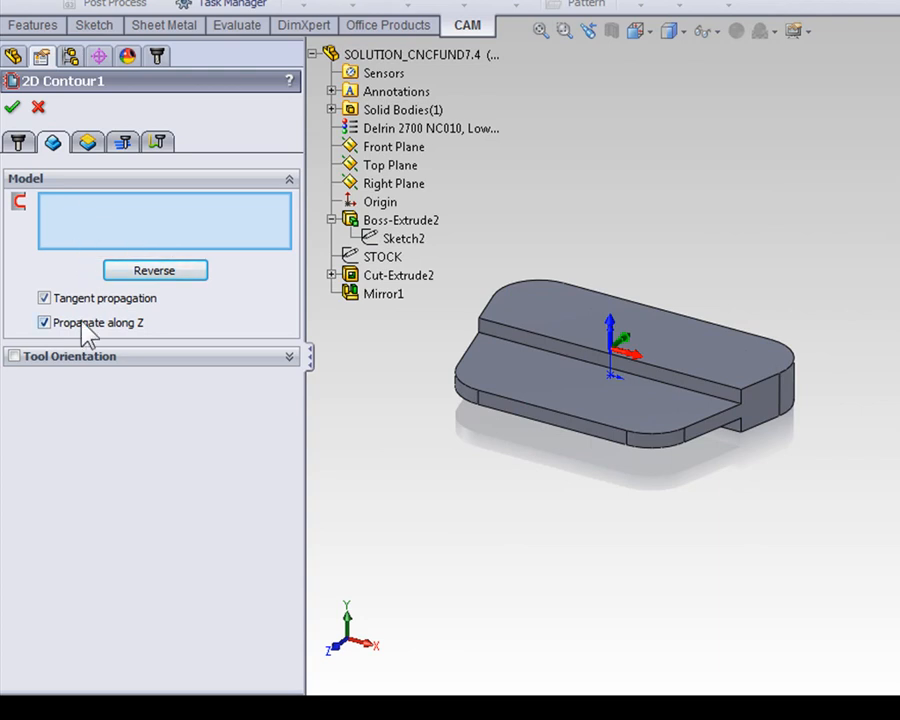
Turn off Propagate along Z and pick the bottom edge beside the notch as Edge<1>.
left_click(44, 322)
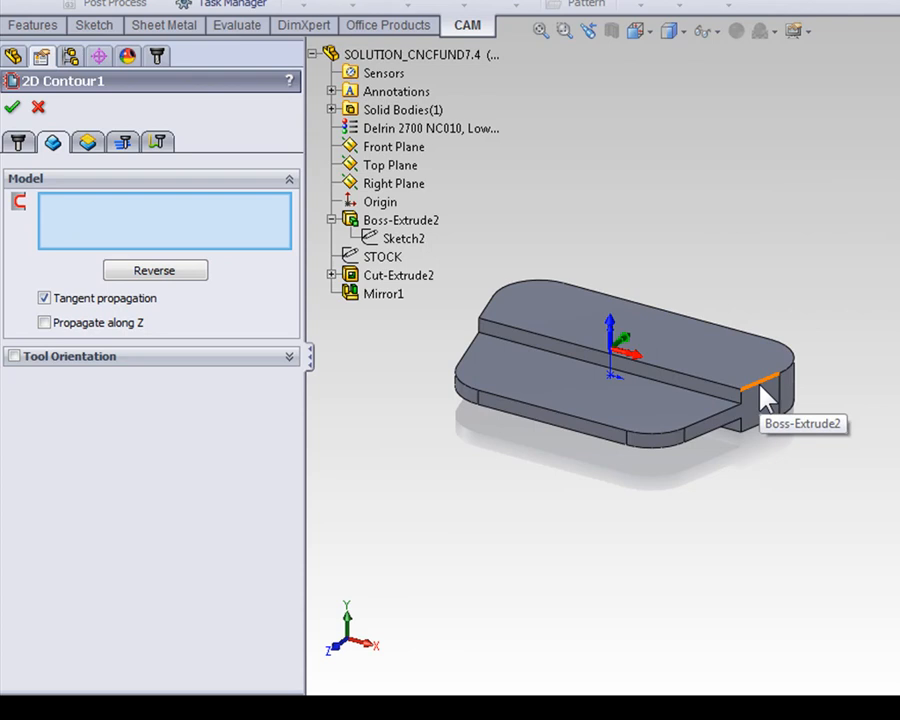
mouse_move(765, 445)
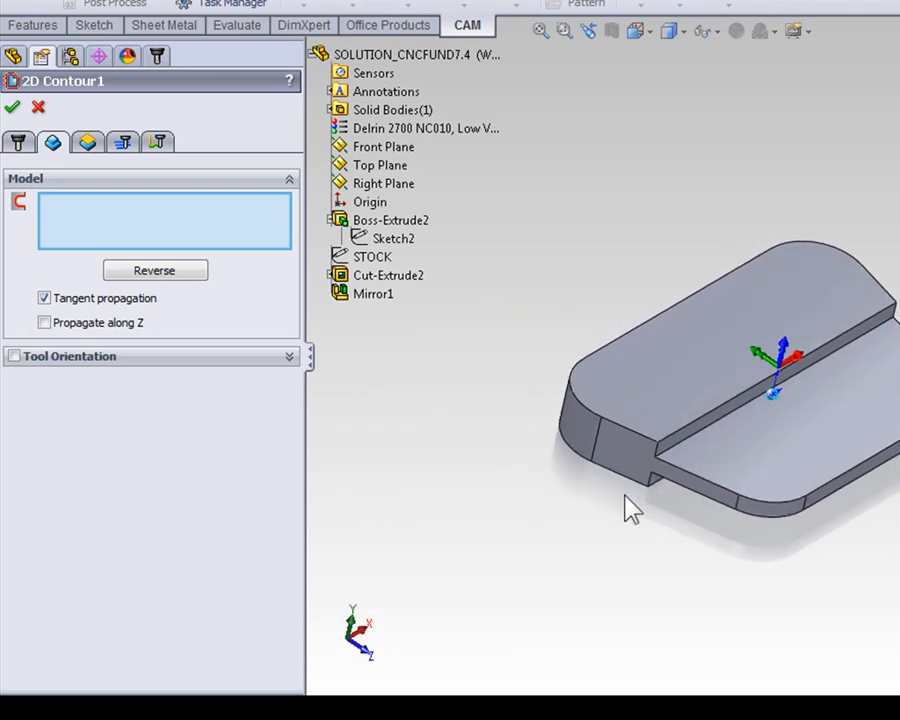
mouse_move(645, 495)
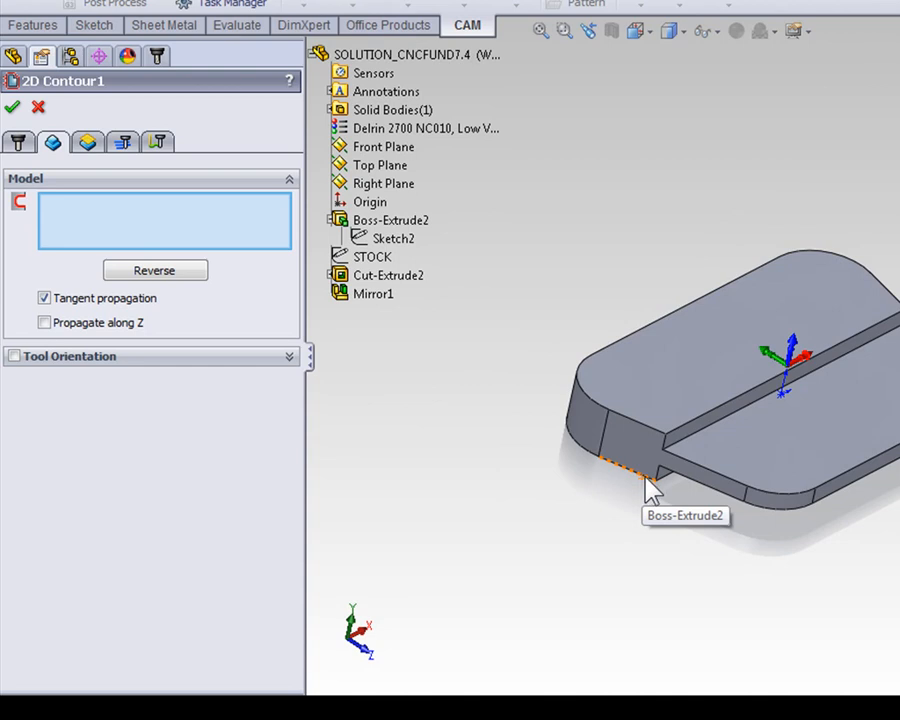
left_click(625, 470)
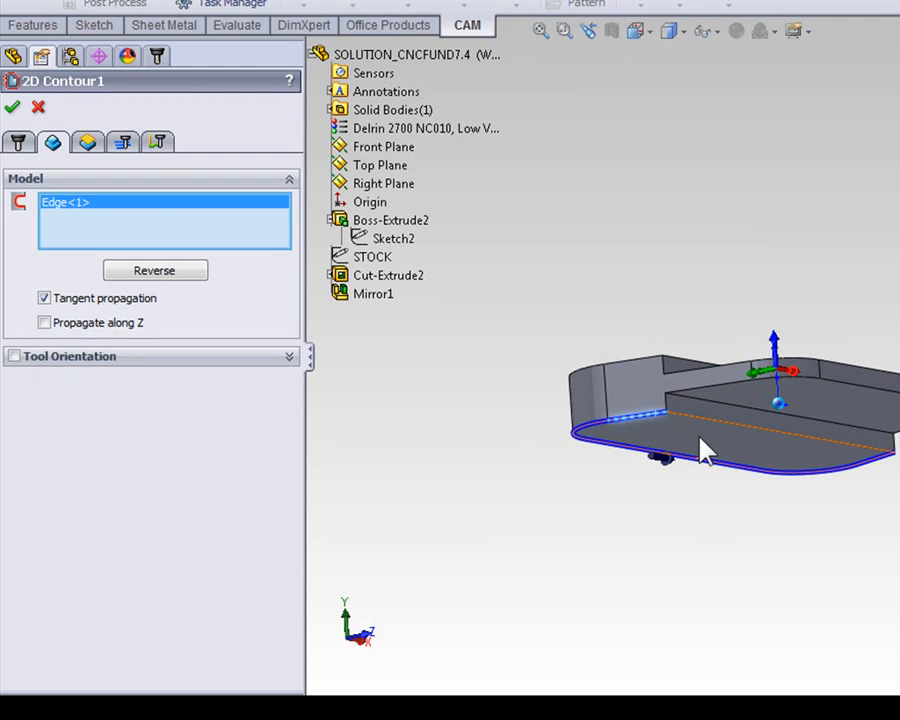
mouse_move(687, 452)
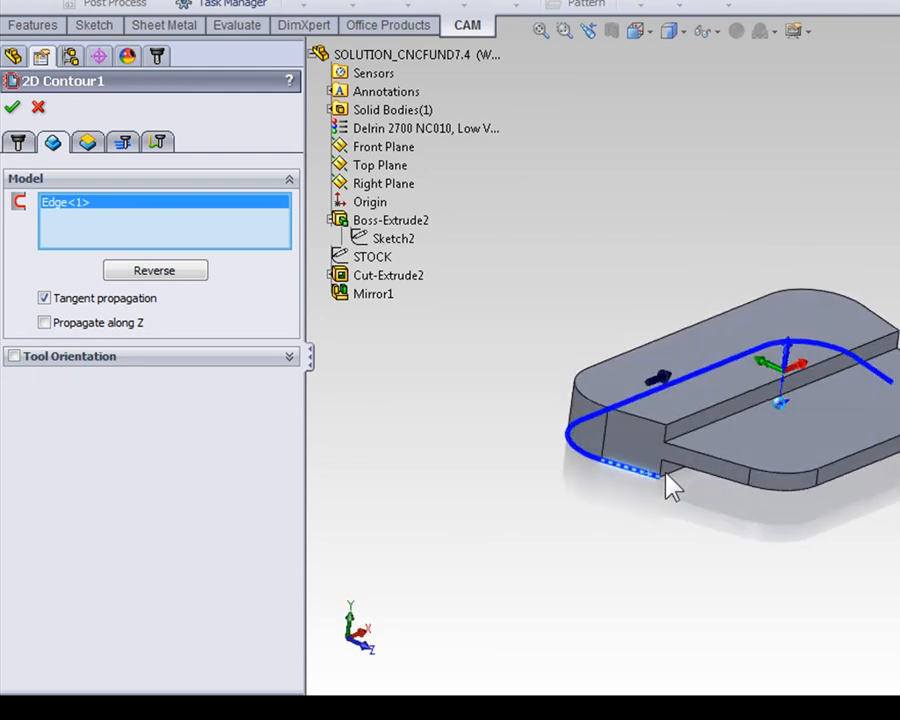
mouse_move(650, 490)
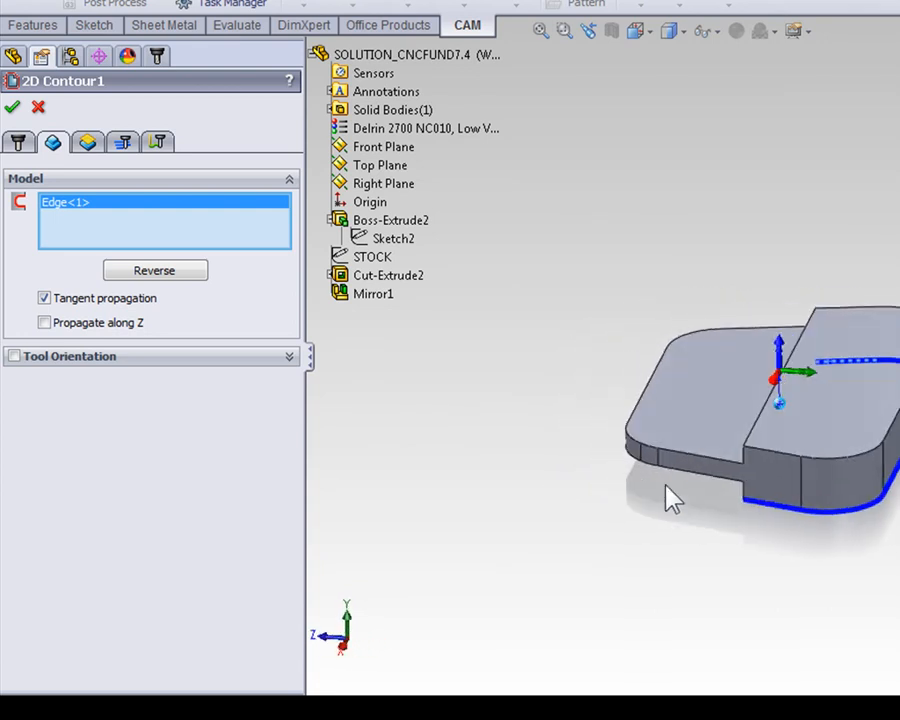
mouse_move(710, 495)
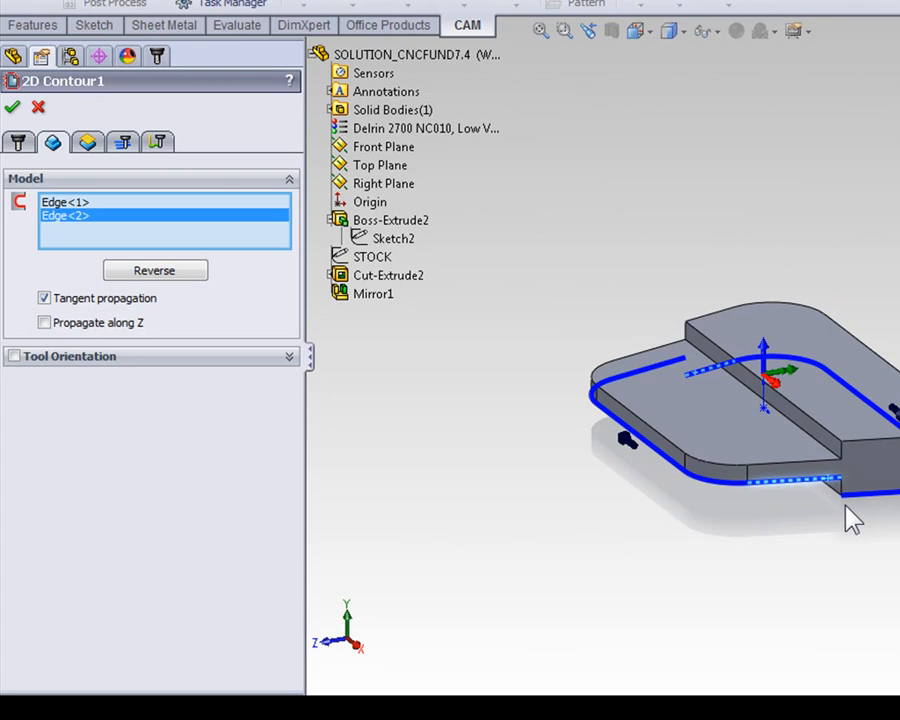
mouse_move(848, 498)
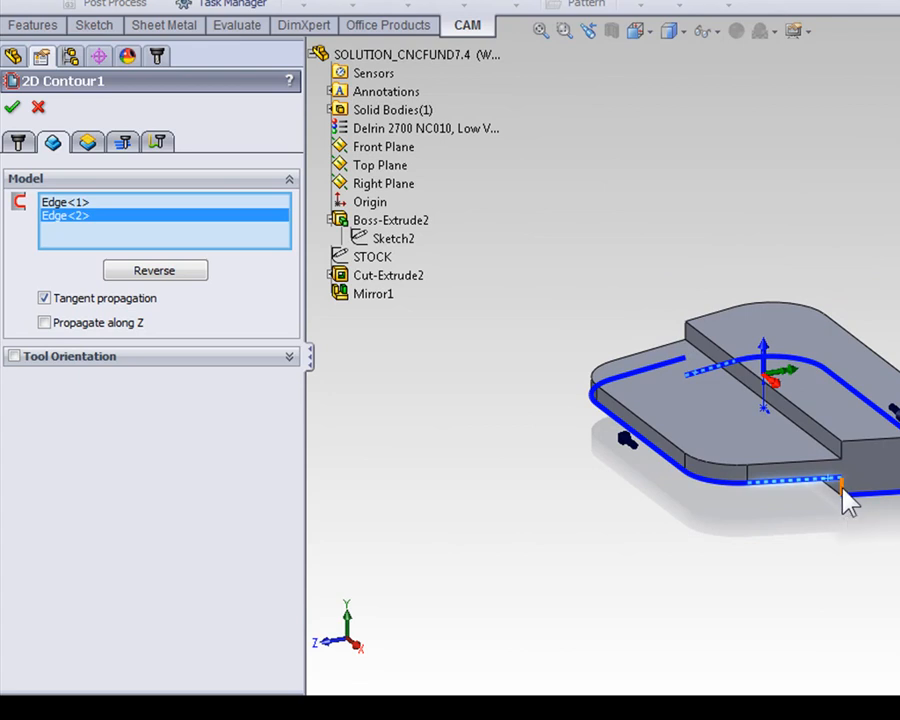
Add the short notch edge to close the three-edge perimeter contour.
left_click(835, 483)
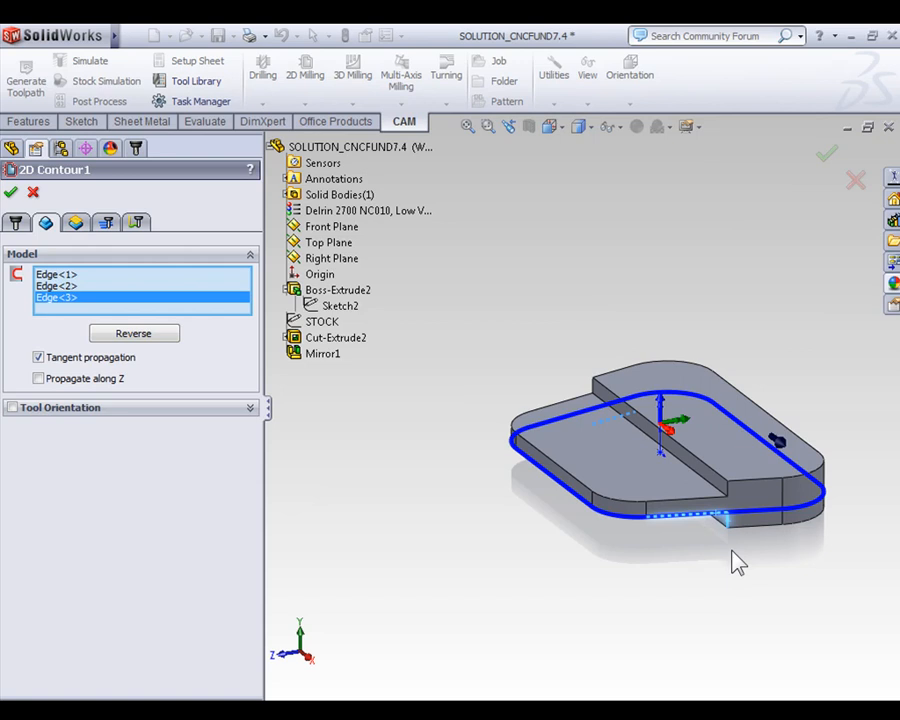
mouse_move(737, 555)
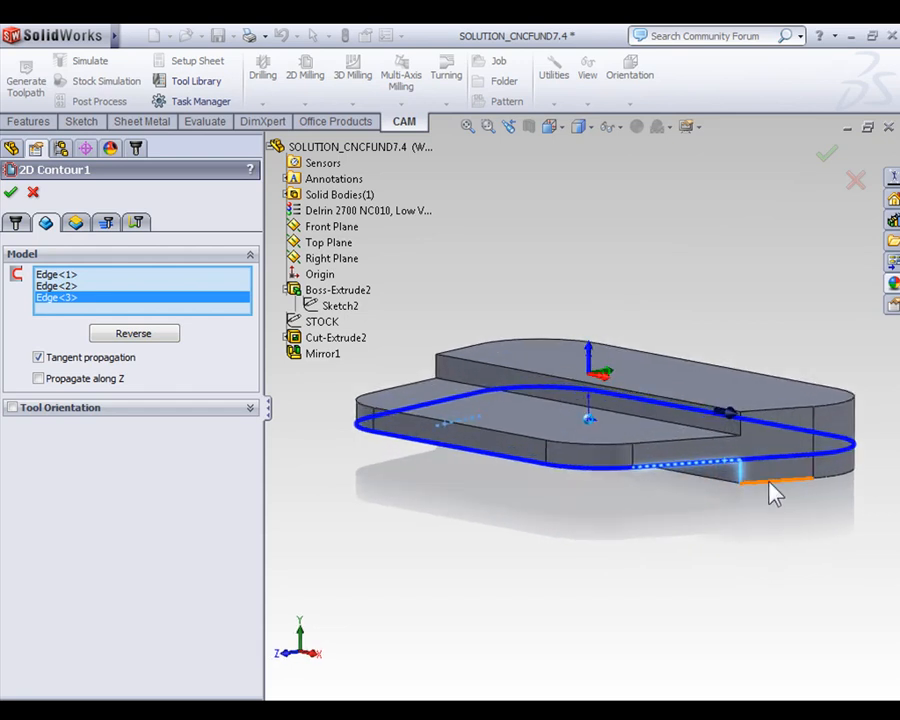
mouse_move(755, 505)
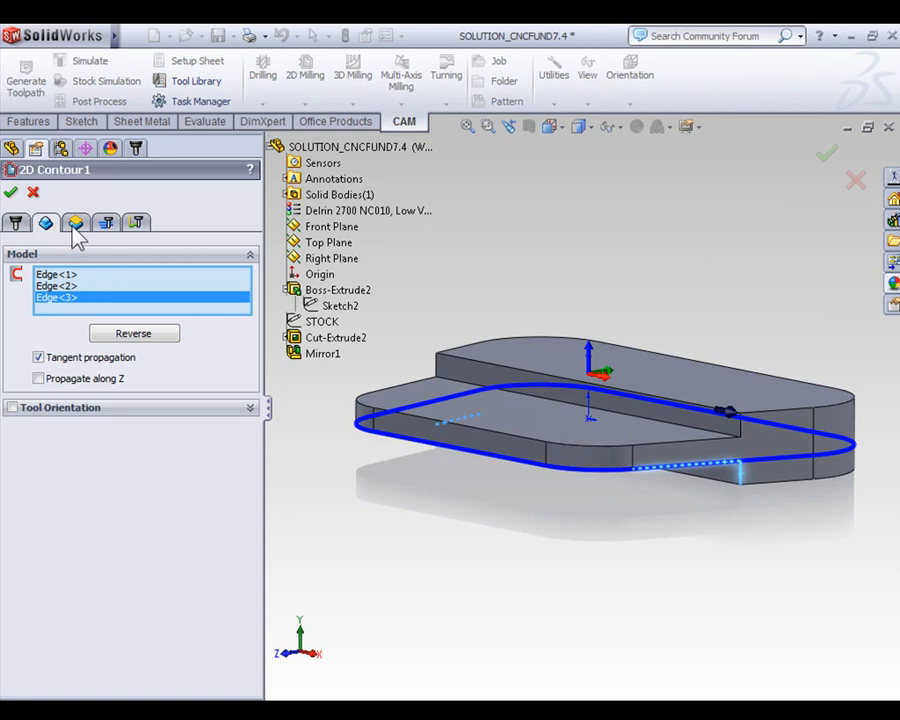
Set Bottom height From Point on the lower notch edge (Edge<4>) with -.020 offset.
left_click(76, 222)
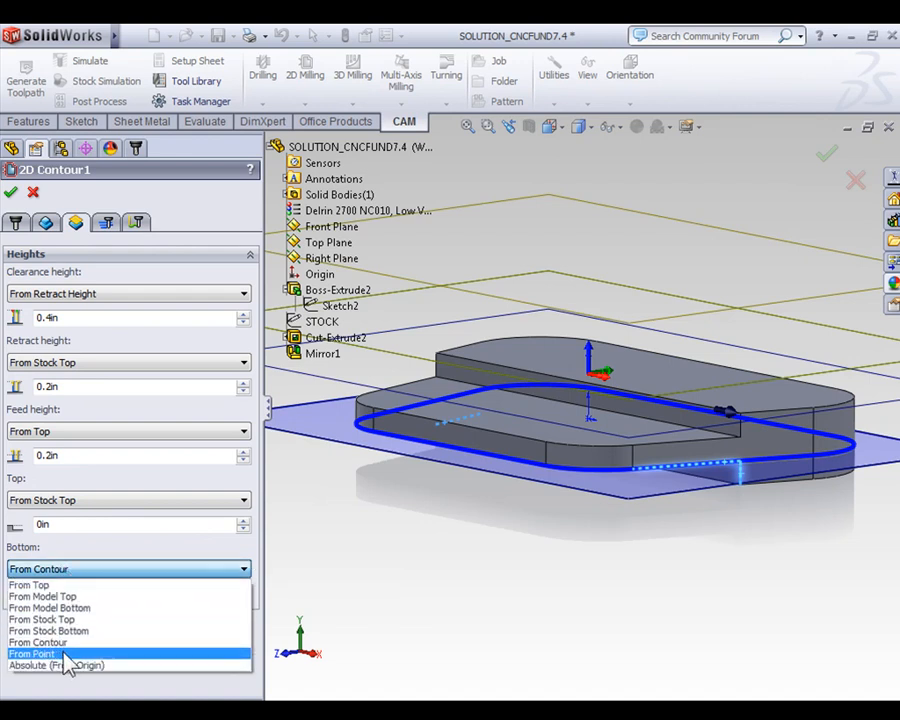
left_click(34, 653)
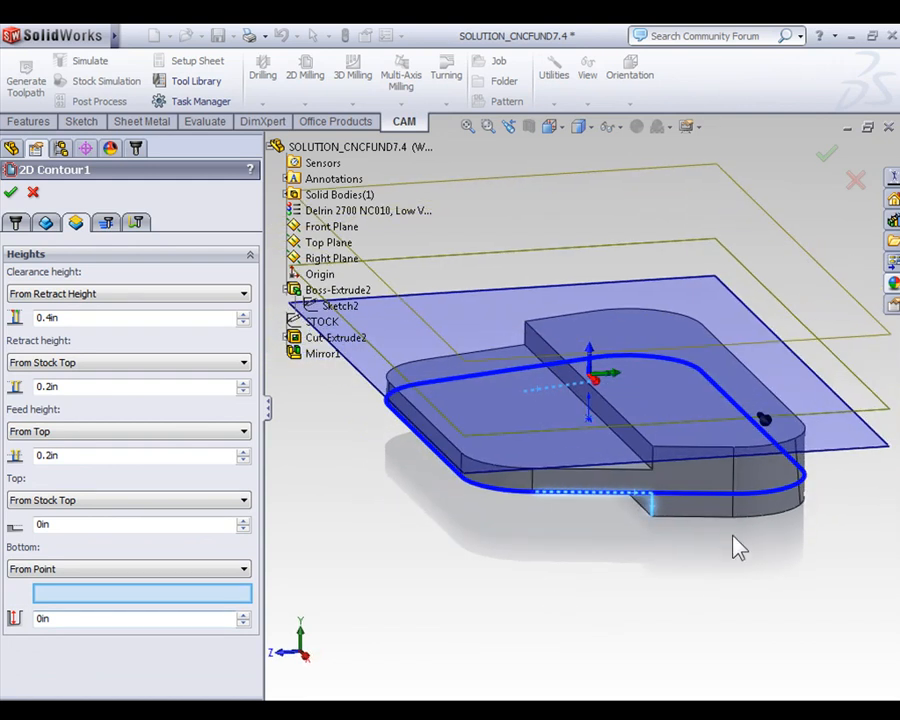
mouse_move(725, 527)
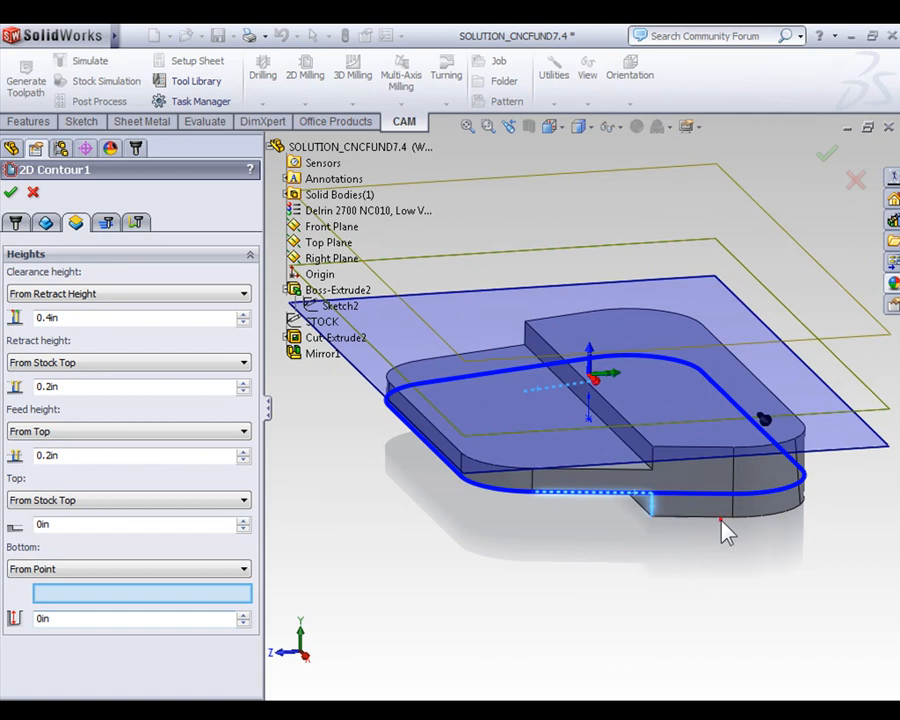
left_click(718, 525)
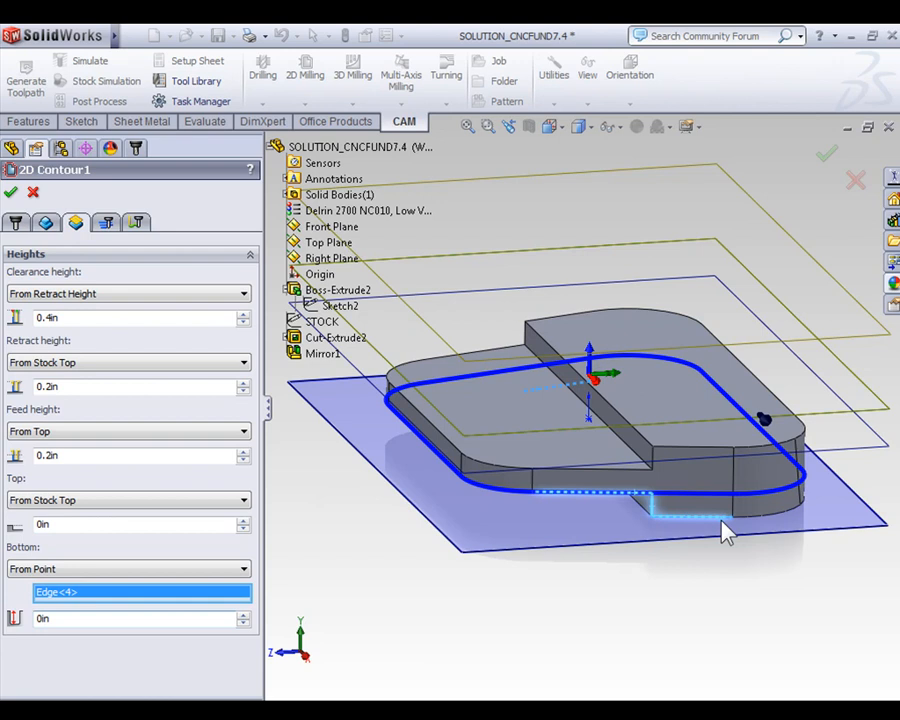
mouse_move(52, 642)
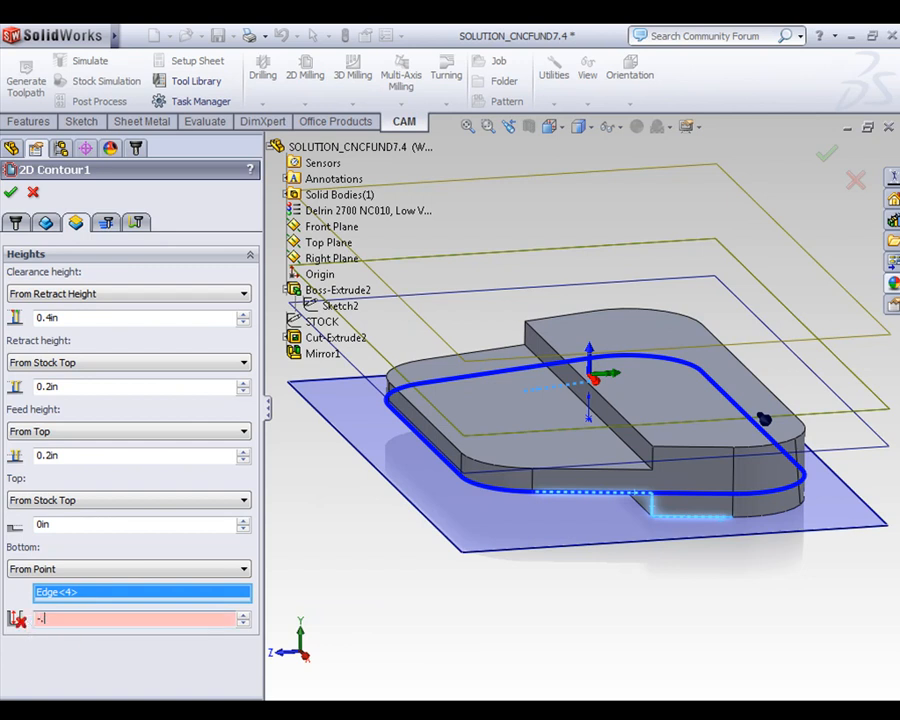
type("-.020")
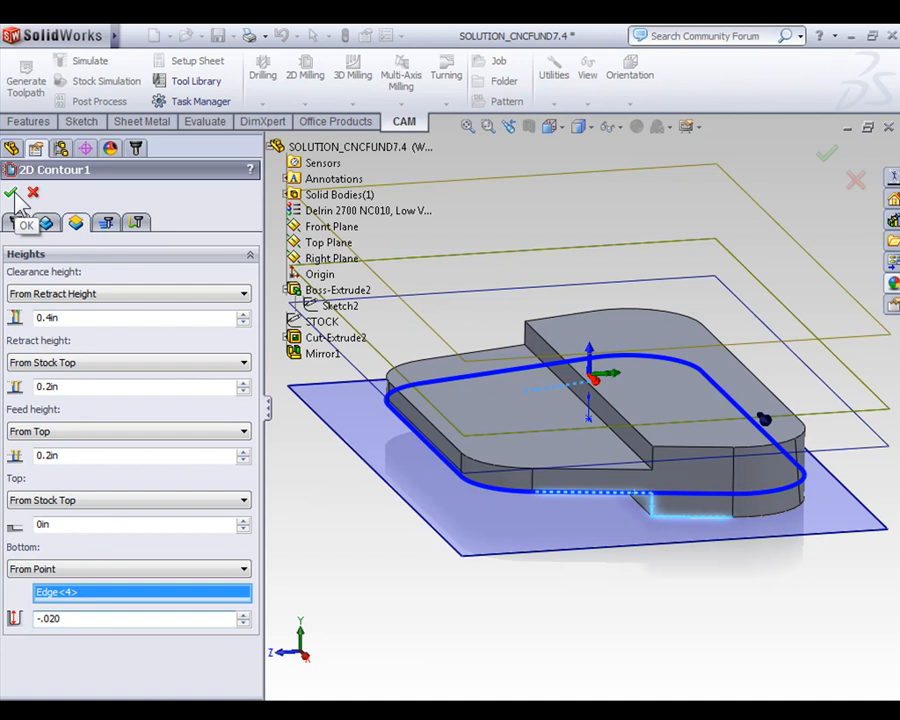
Accept the edited 2D Contour1 and hide the HSMWorks Task Manager during regeneration.
left_click(13, 193)
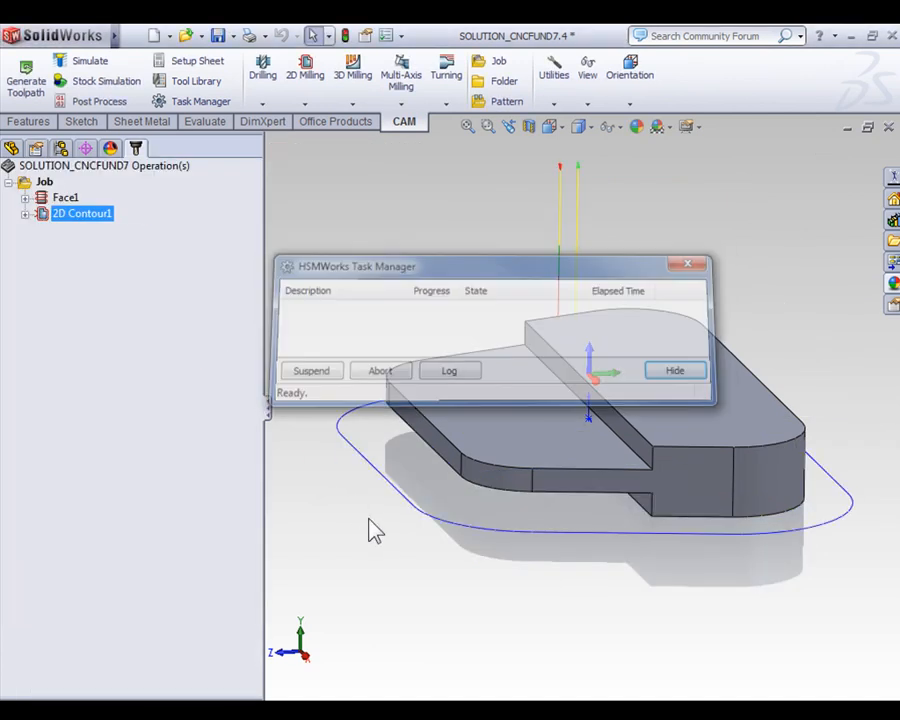
left_click(674, 370)
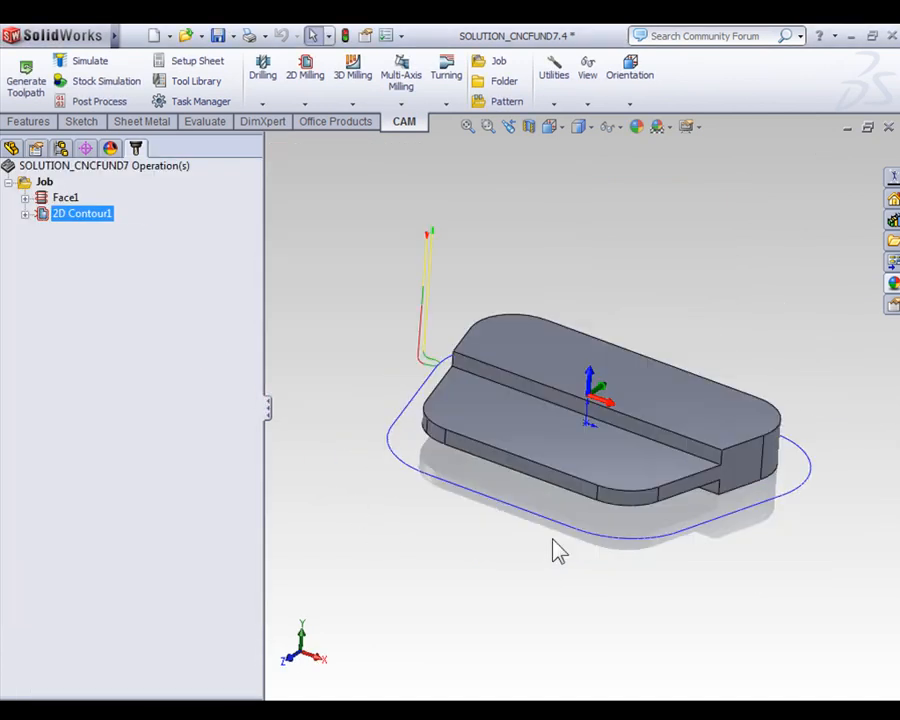